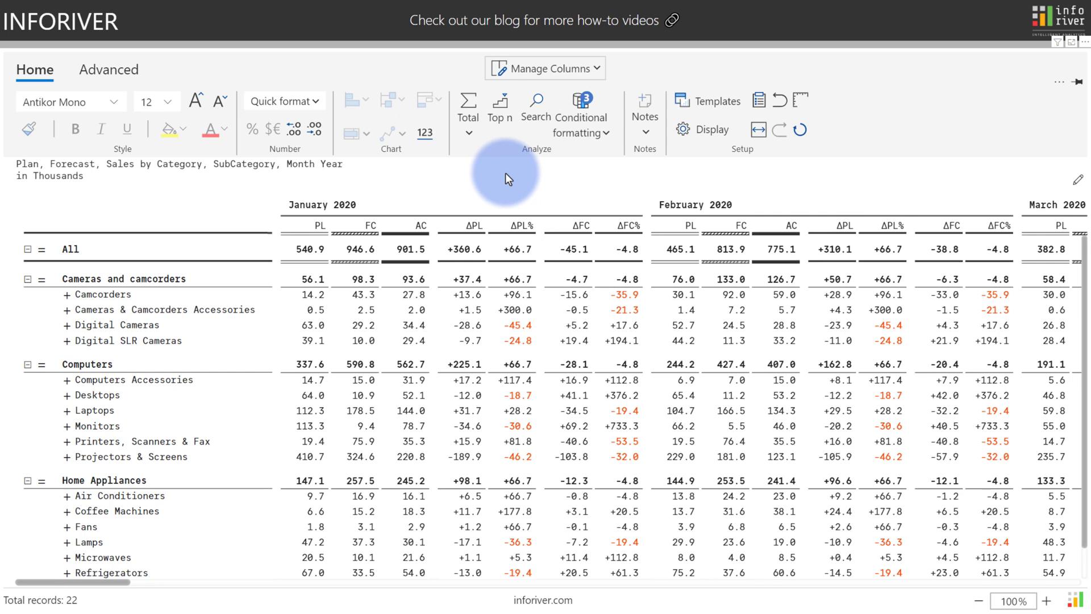
# Show values in millions with a December 2021 column beside a January 2020–December 2021 total.
pyautogui.click(707, 100)
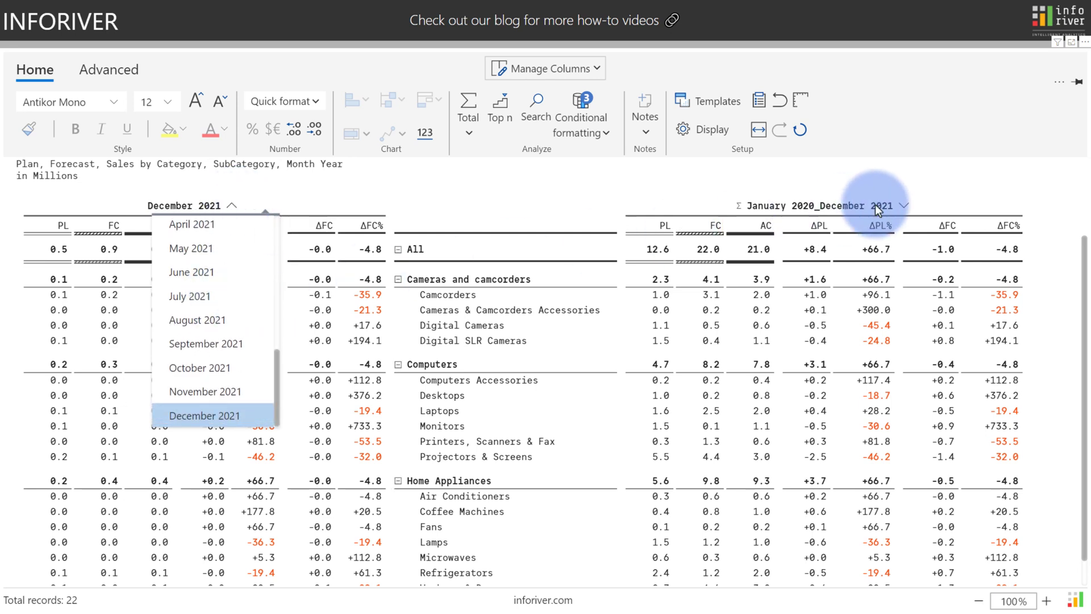
# Set the combined total column to cover countries Australia through United States.
pyautogui.click(906, 206)
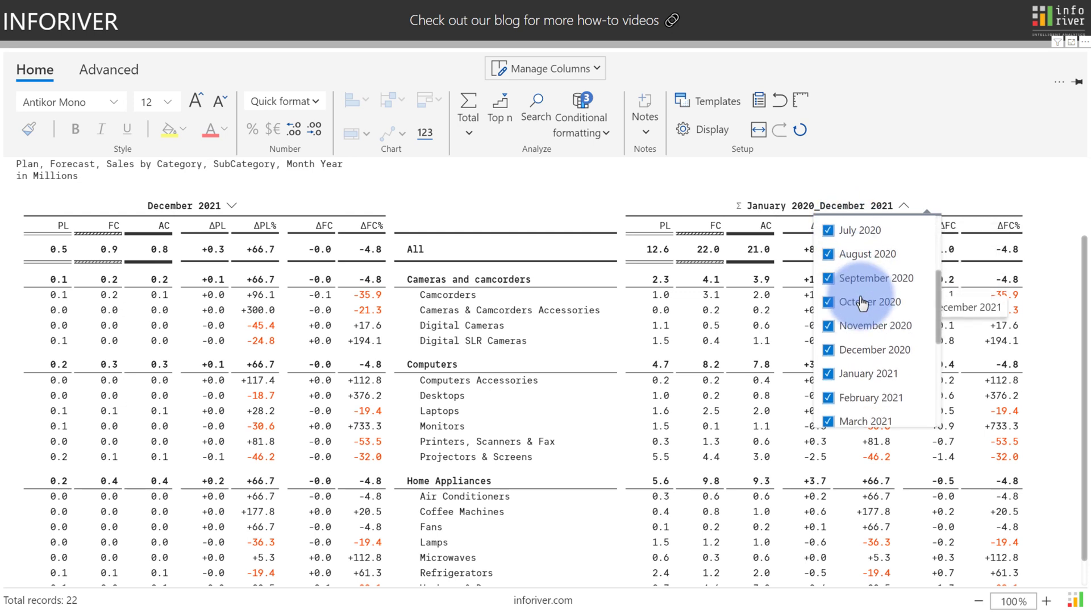
pyautogui.scroll(-3)
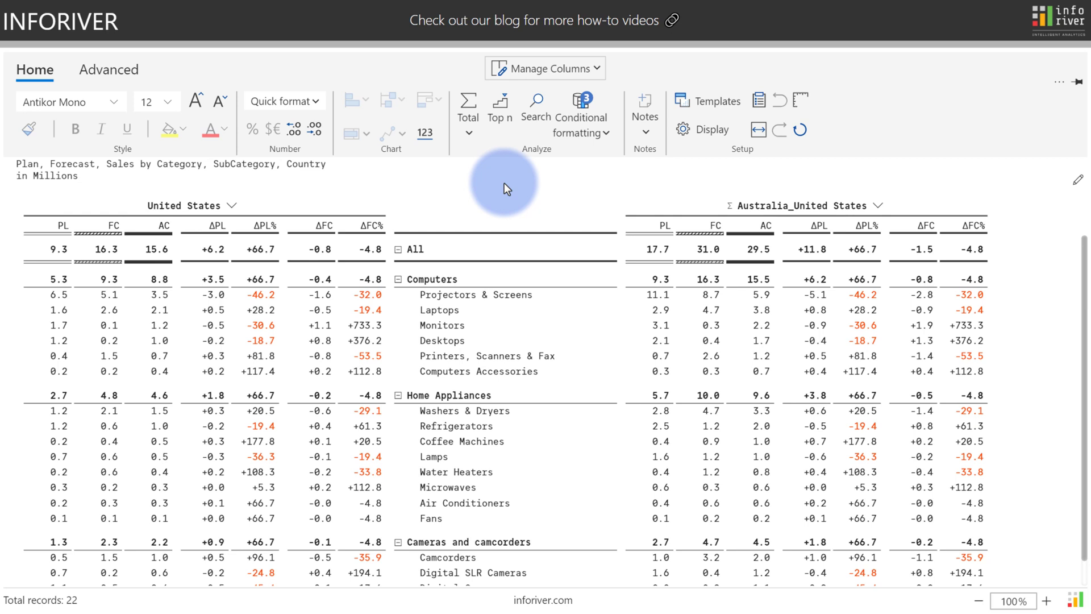
pyautogui.moveTo(233, 213)
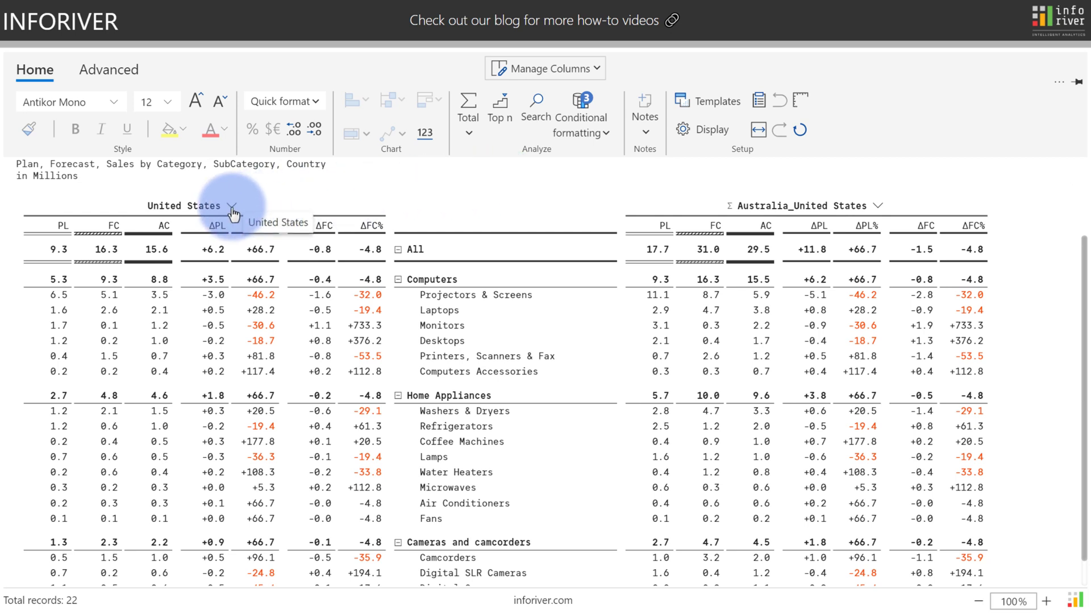
# Show the country choices for the United States column, all six countries ticked.
pyautogui.click(233, 205)
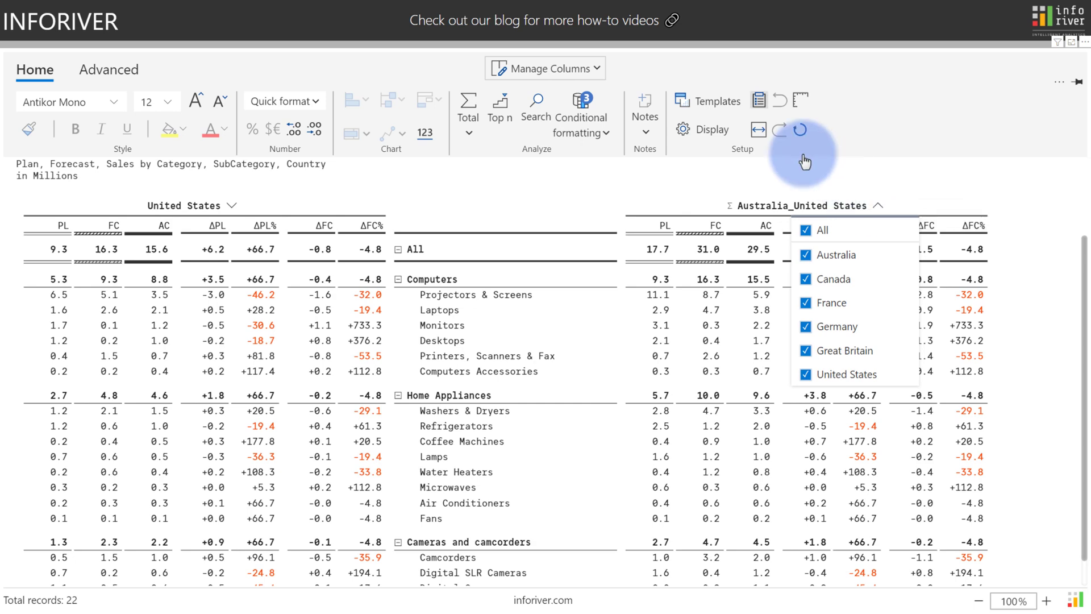
# Apply the Table with variance charts (T02) template for bar and lollipop variance charts.
pyautogui.click(715, 101)
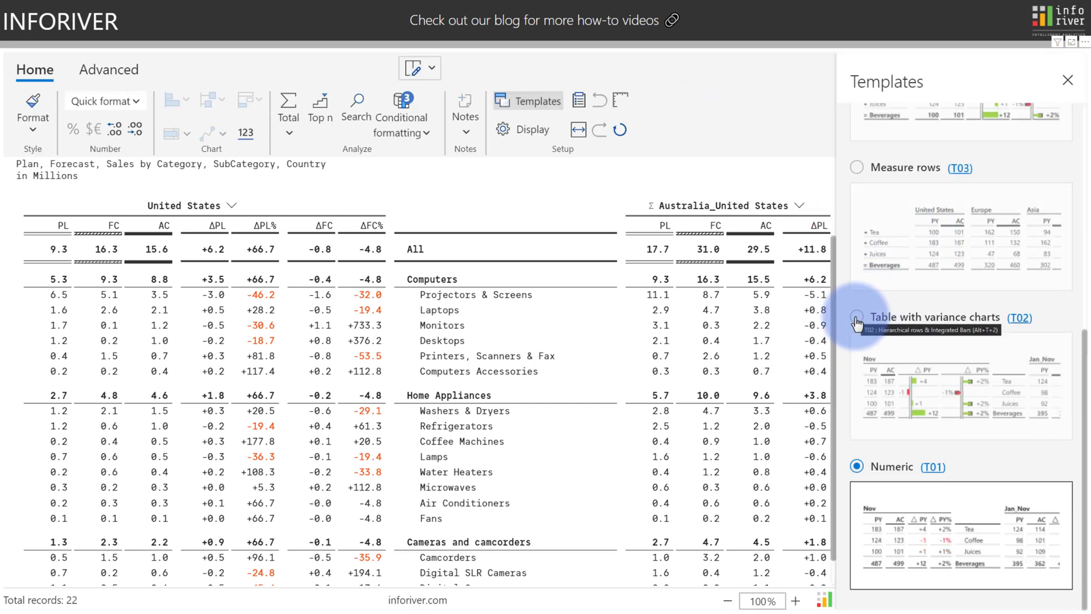
pyautogui.click(856, 317)
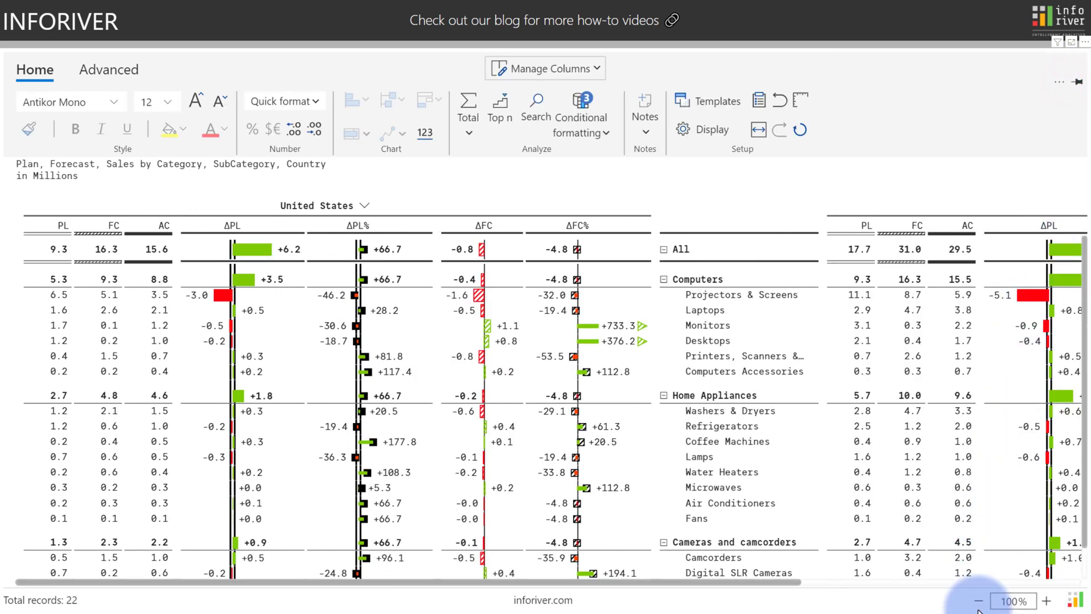
# Zoom out to 80% so the United States and combined total columns both fit.
pyautogui.click(979, 600)
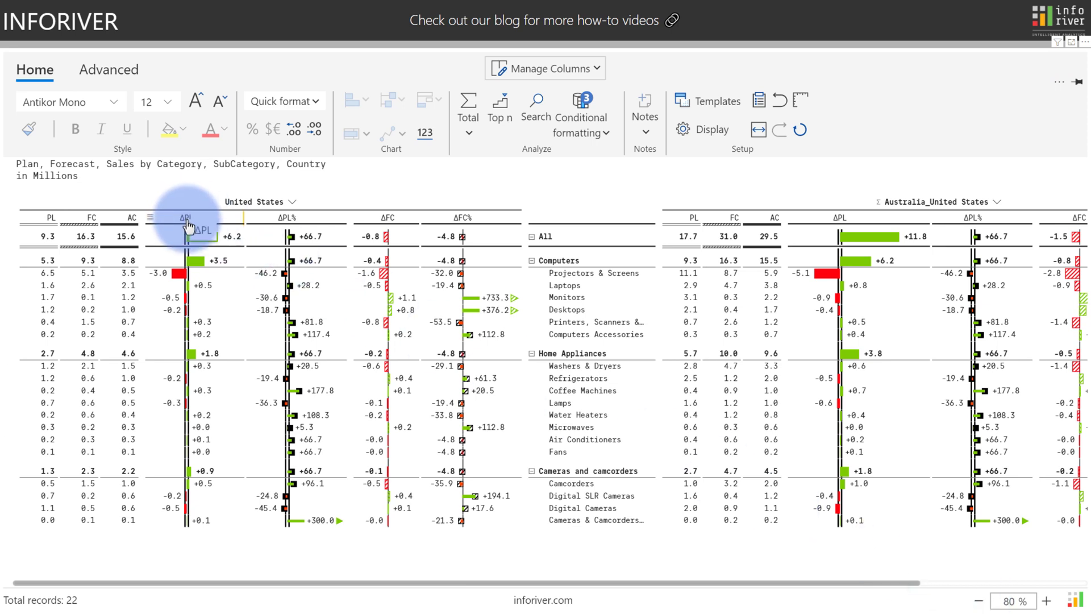
pyautogui.moveTo(469, 223)
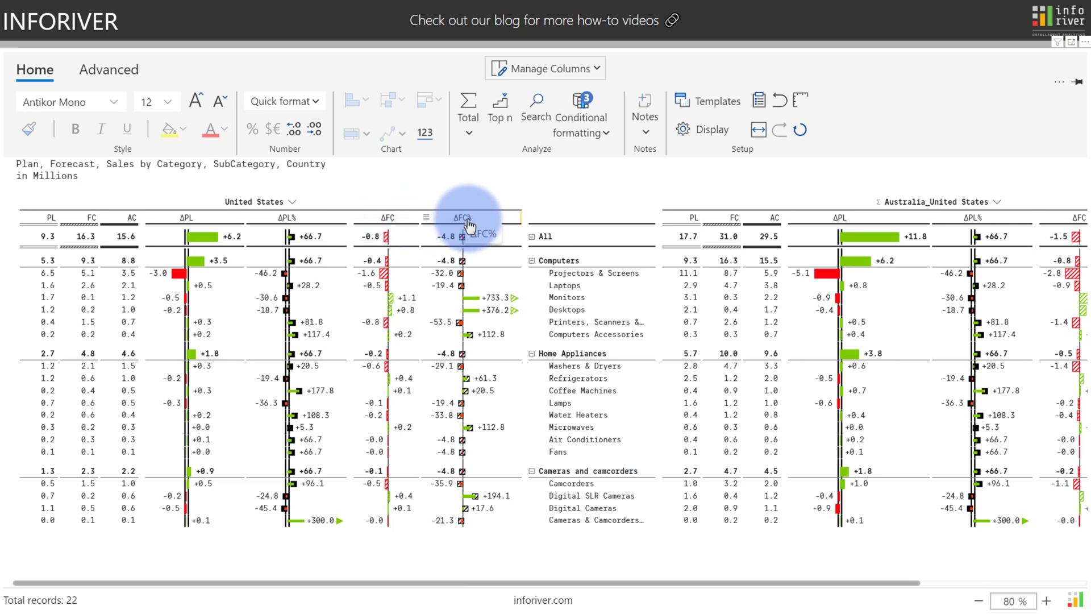